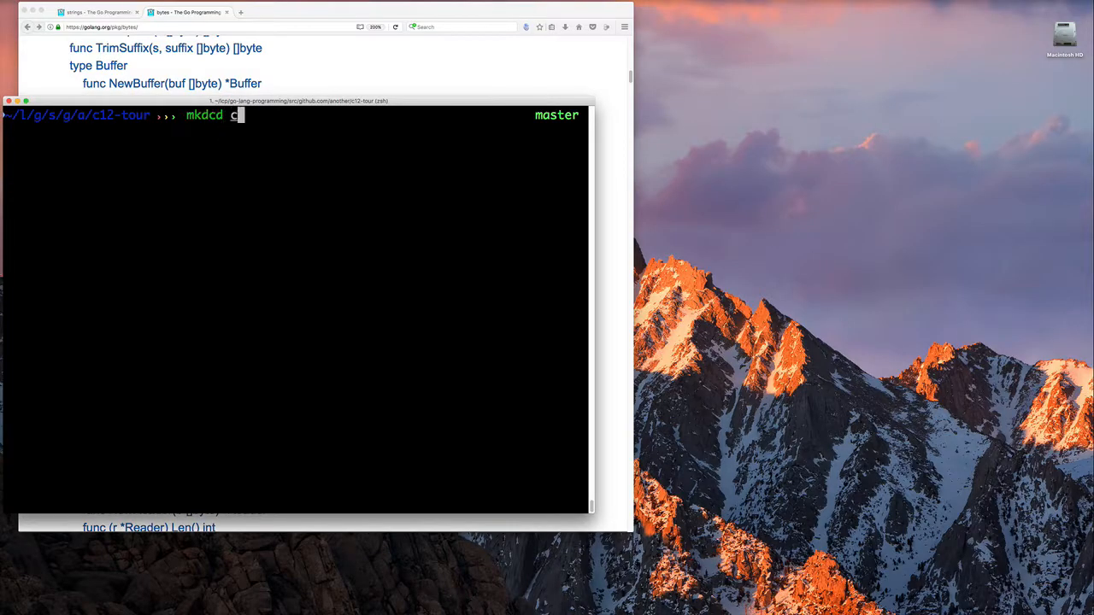
Create the c12s04-bytes project folder with mkdcd and open cli/main.go in VS Code.
key("Return")
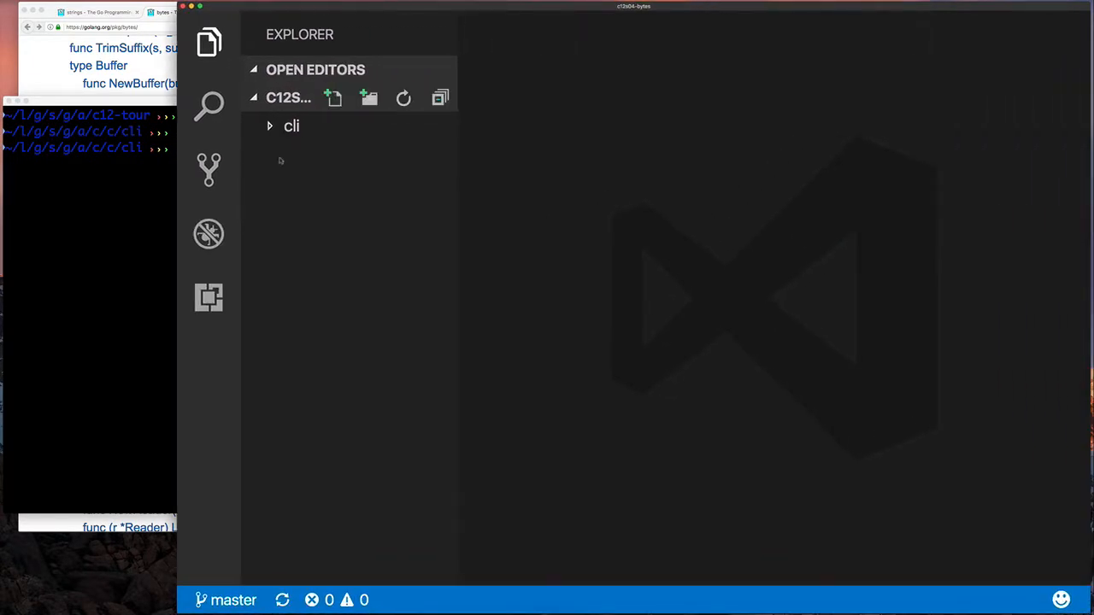
left_click(292, 126)
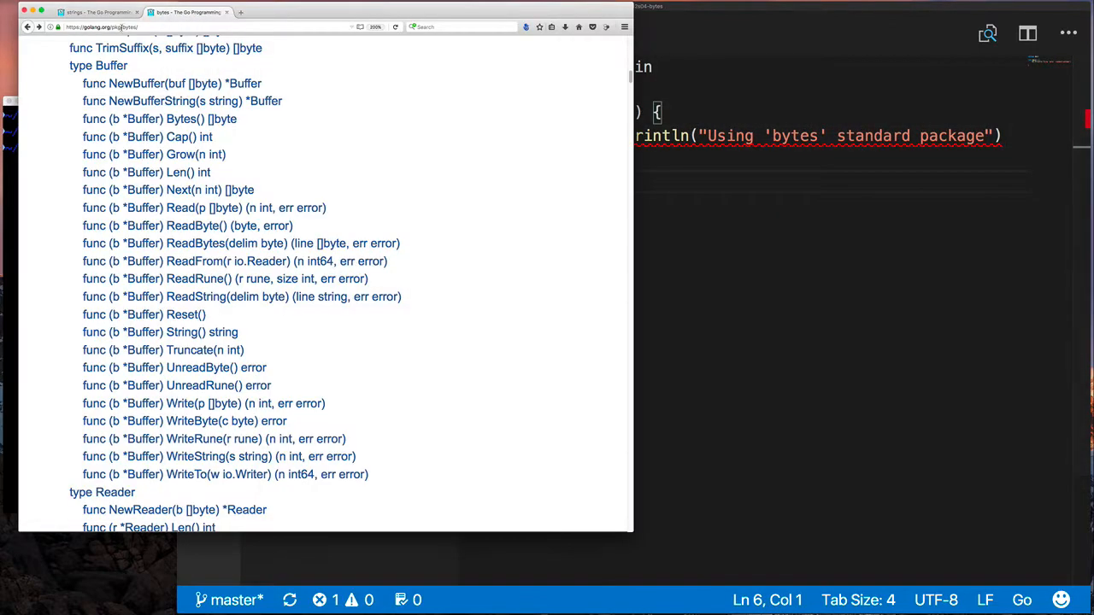
Open the bytes package's func Split documentation and expand its Example code.
scroll("up", 3)
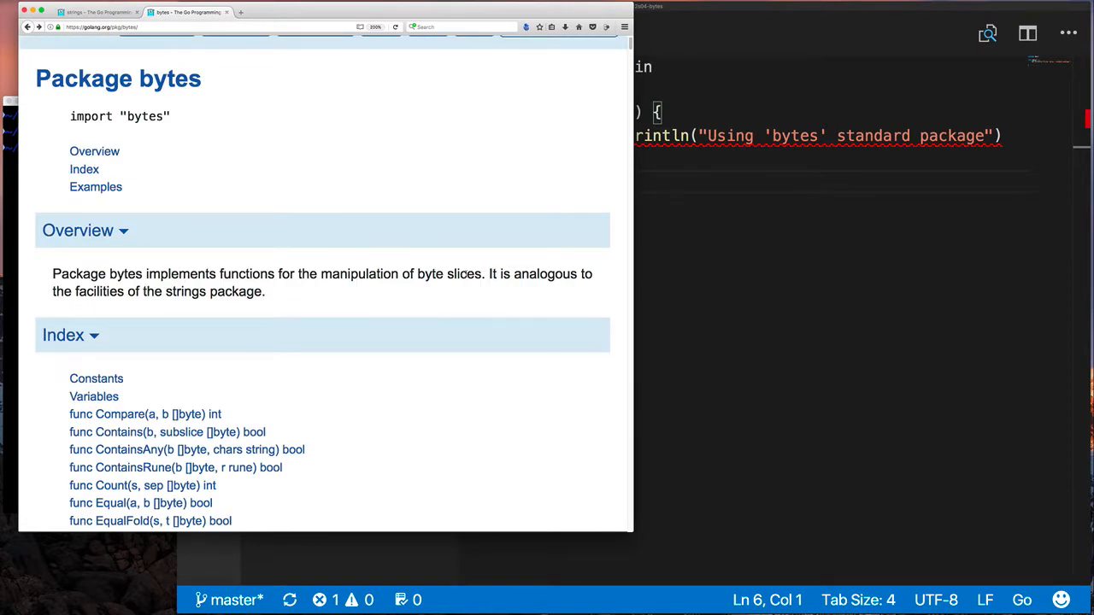
scroll("down", 3)
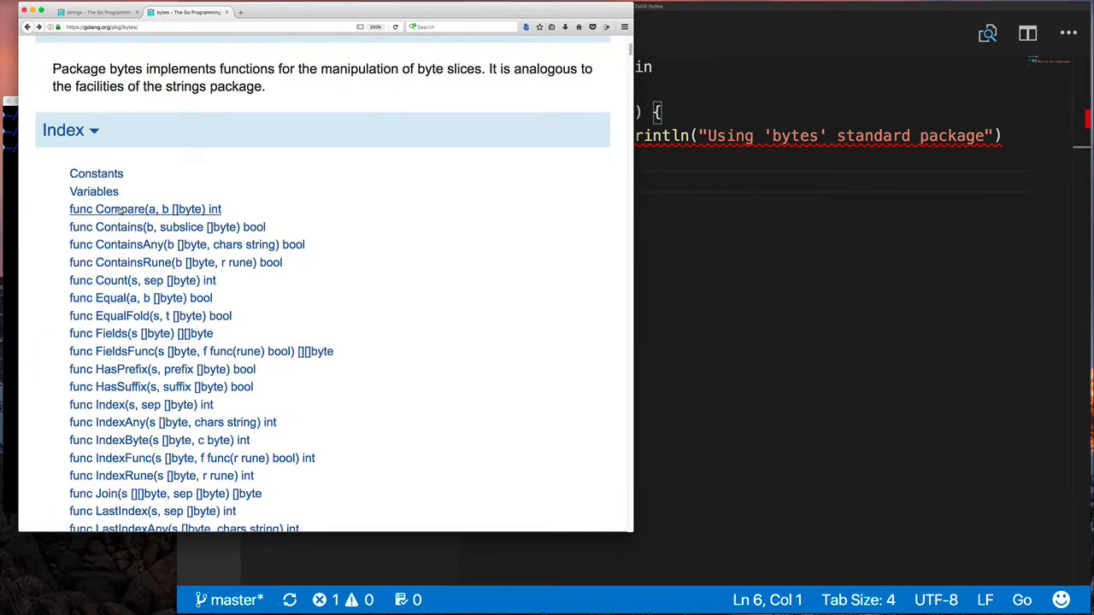
scroll("down", 3)
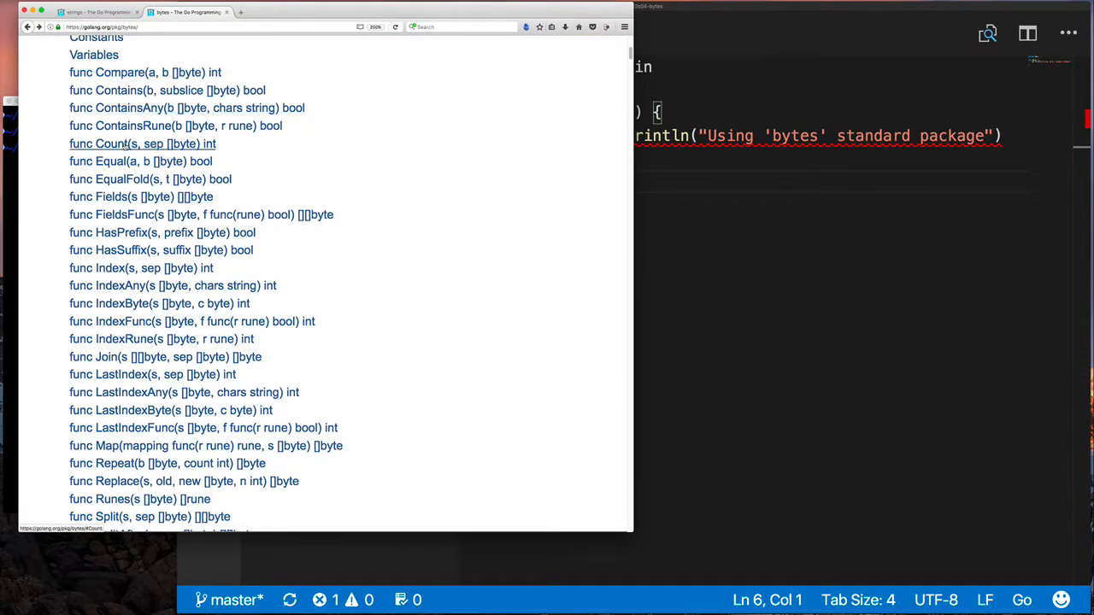
scroll("down", 3)
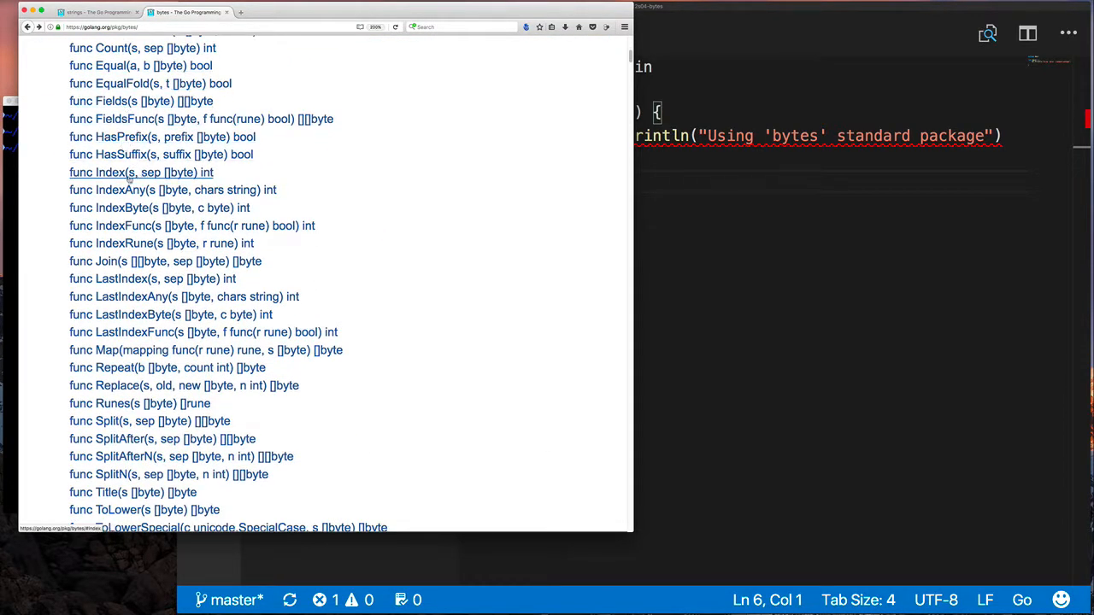
scroll("down", 3)
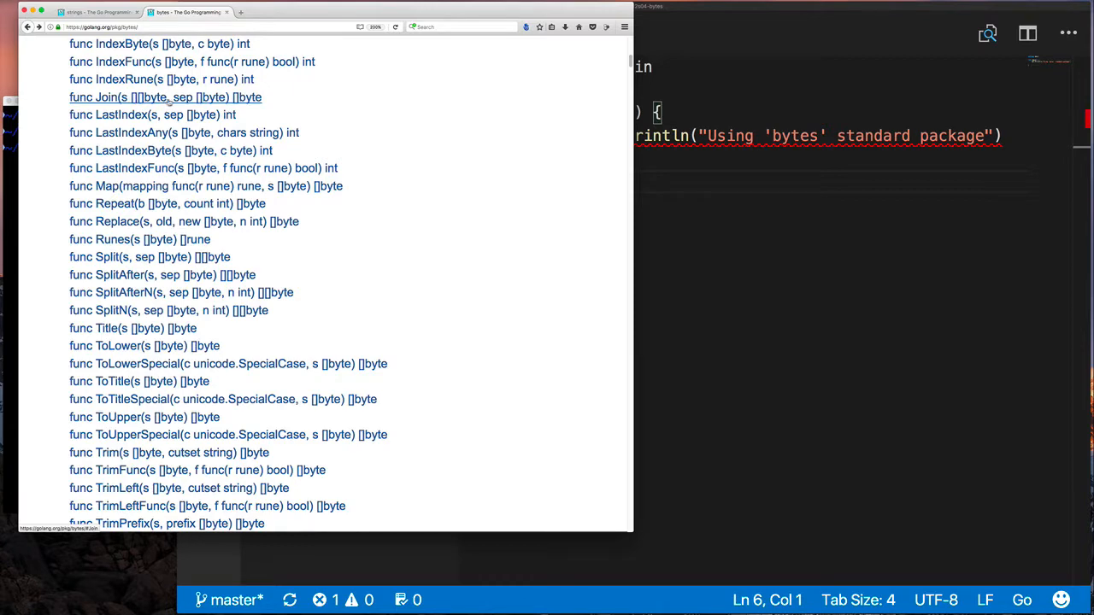
scroll("down", 3)
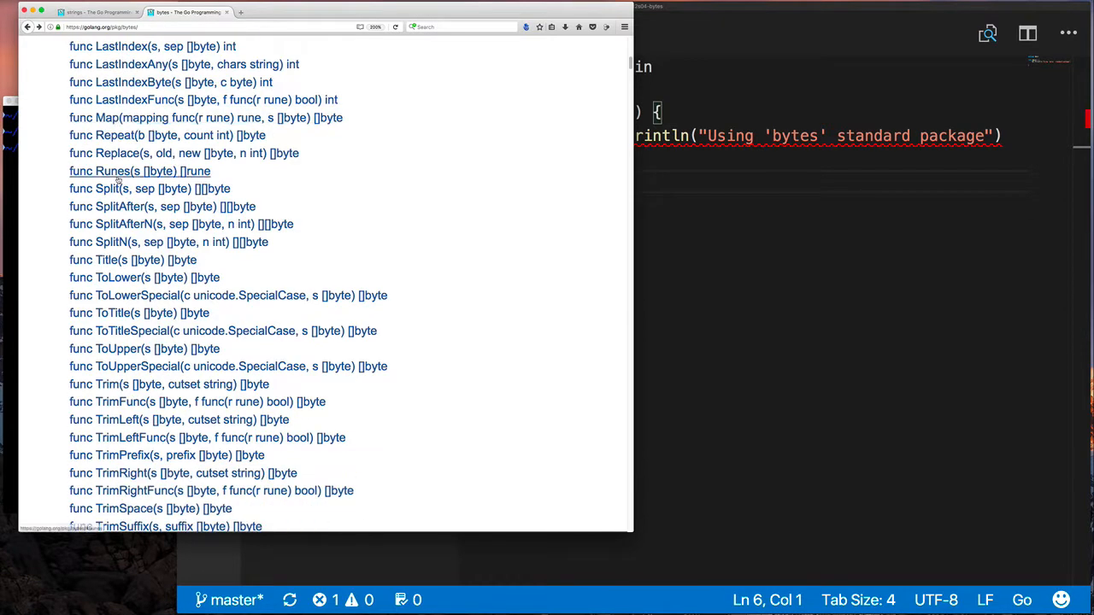
left_click(106, 188)
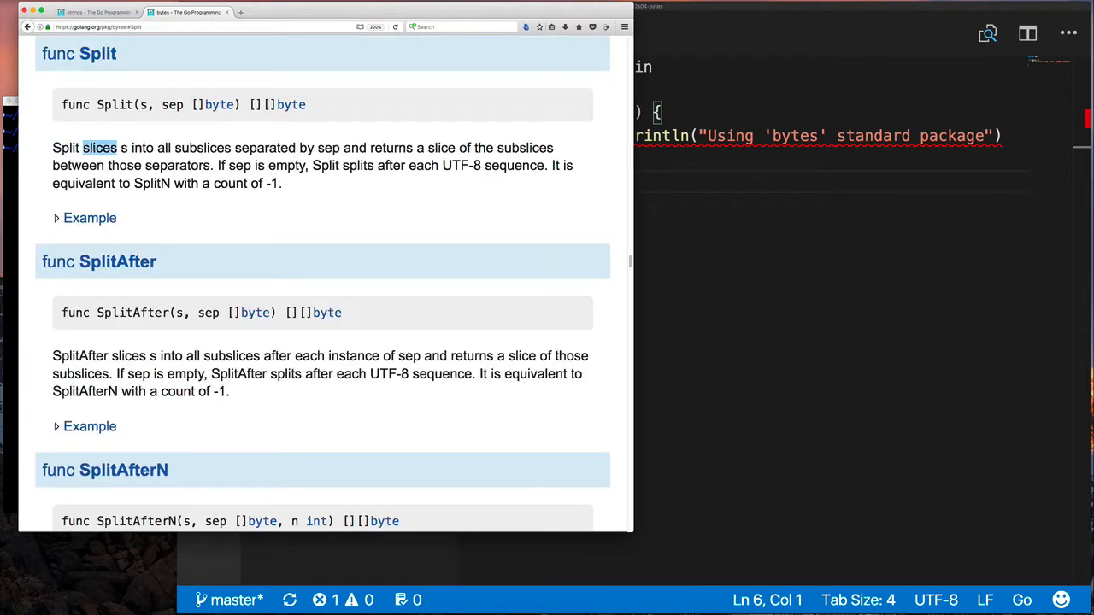
double_click(265, 147)
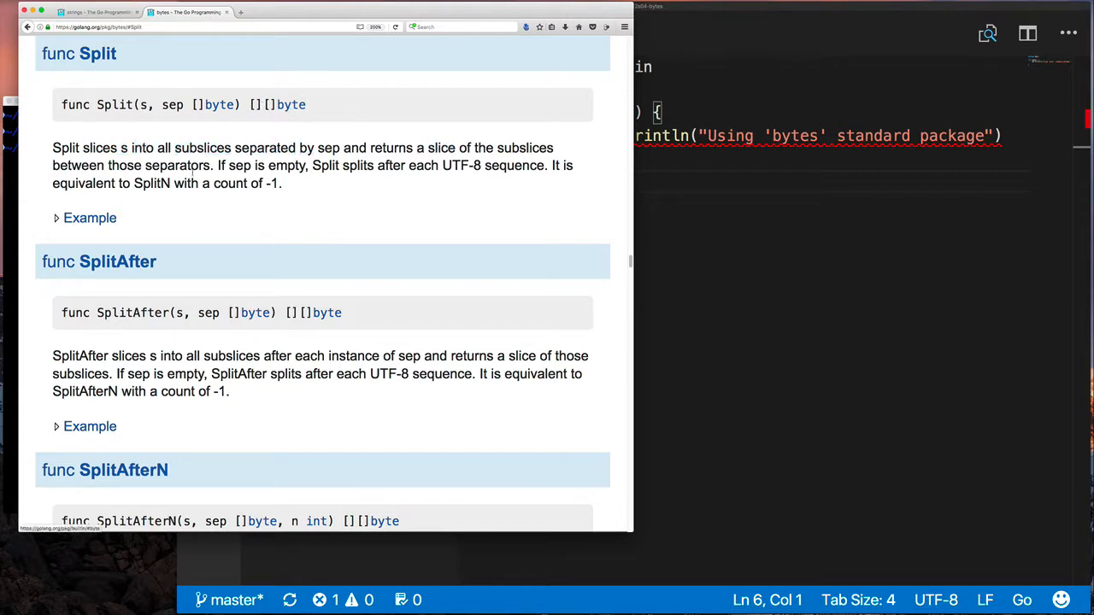
left_click(89, 217)
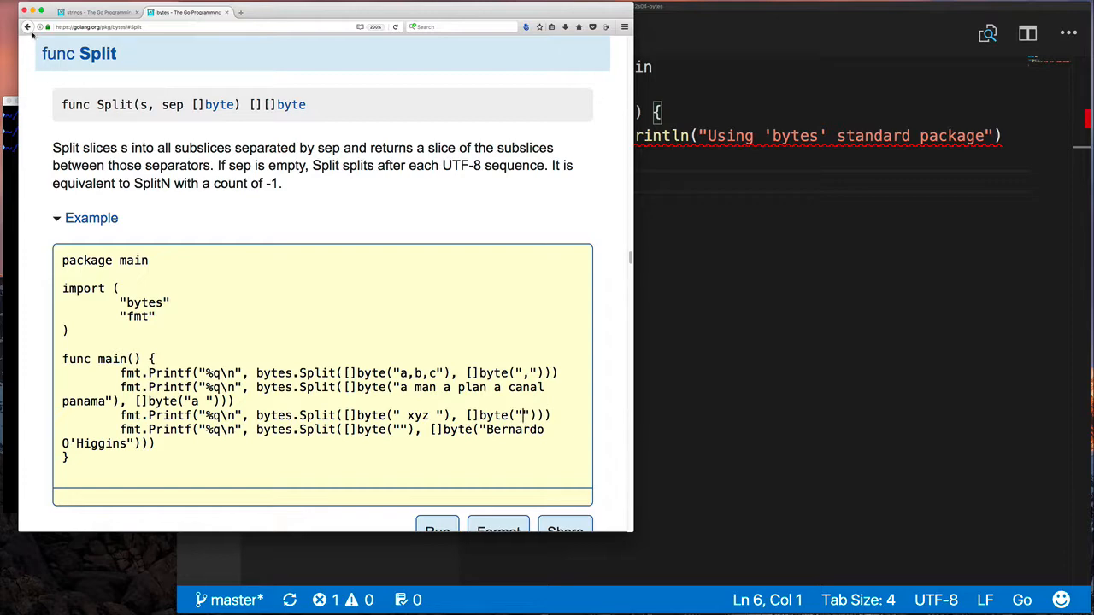
Go back to the bytes index, open the type Buffer section, and expand its Example.
left_click(27, 27)
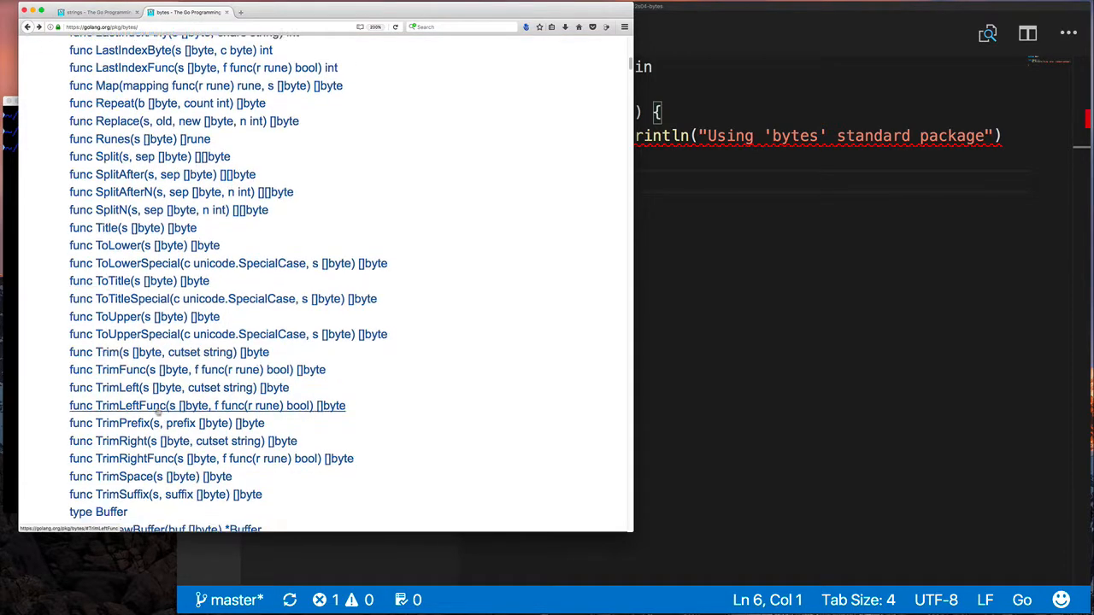
scroll("down", 3)
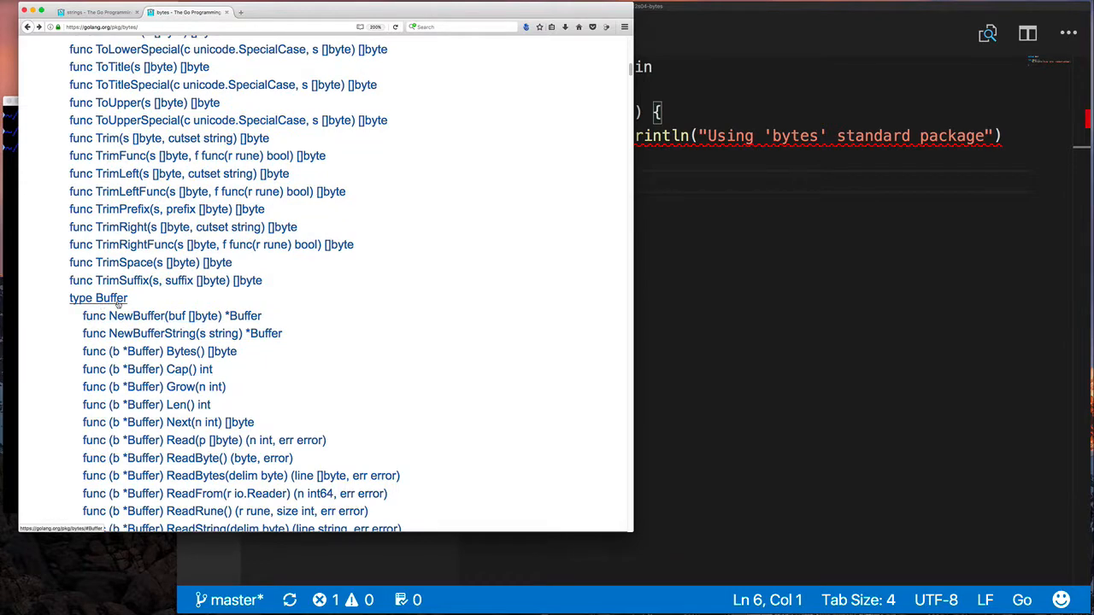
left_click(98, 298)
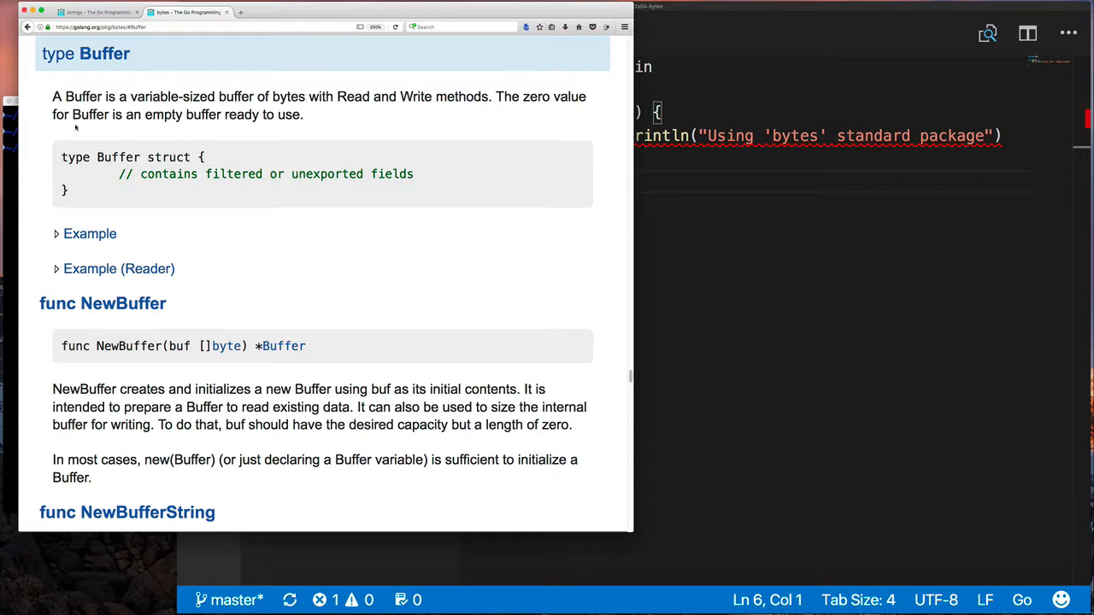
double_click(290, 114)
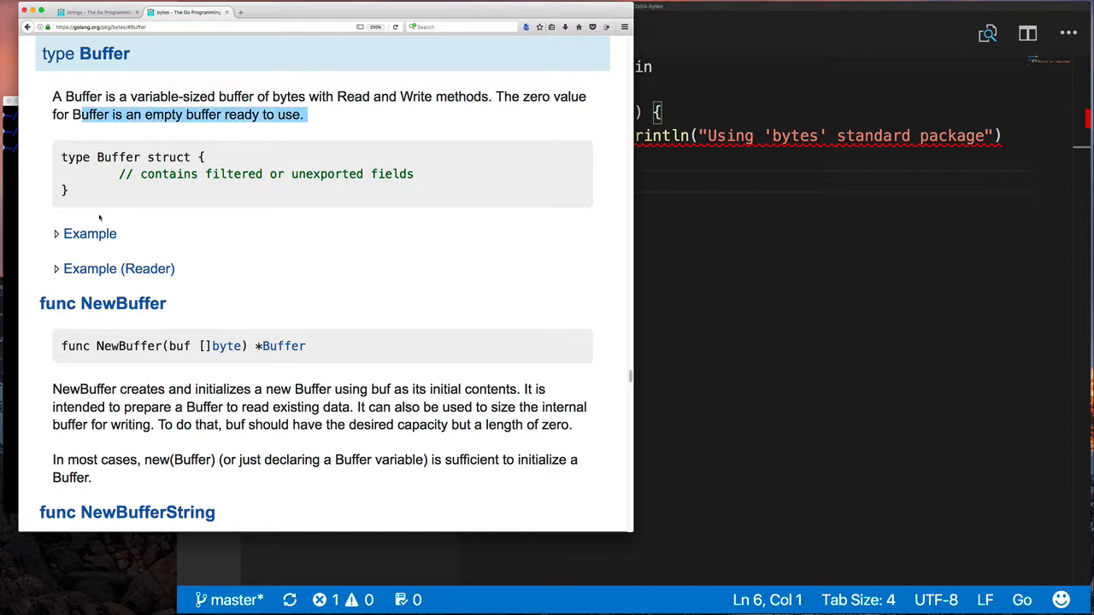
left_click(90, 234)
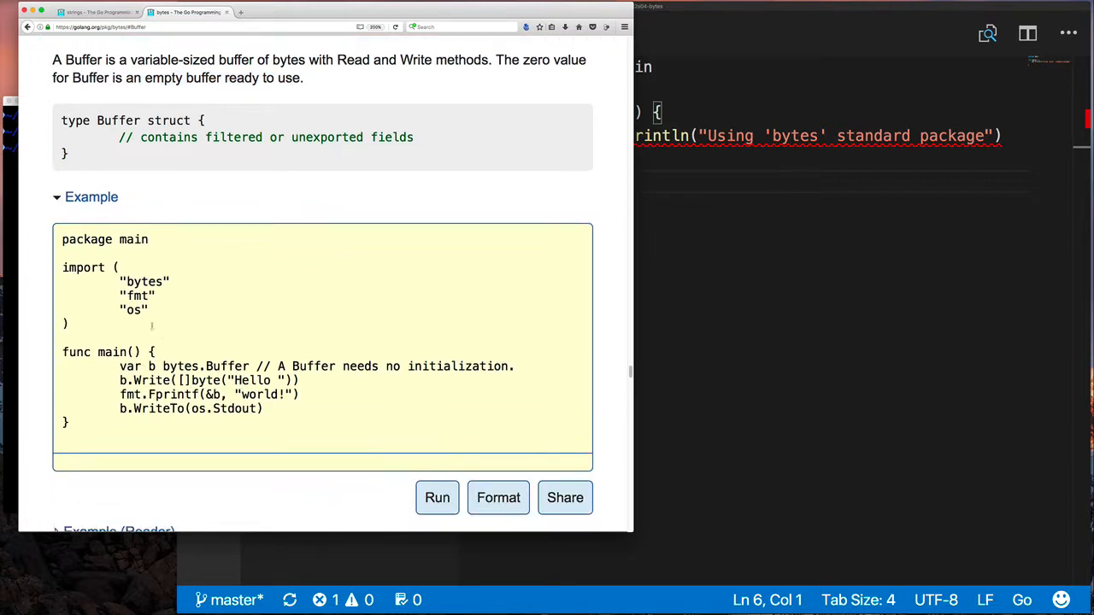
scroll("down", 3)
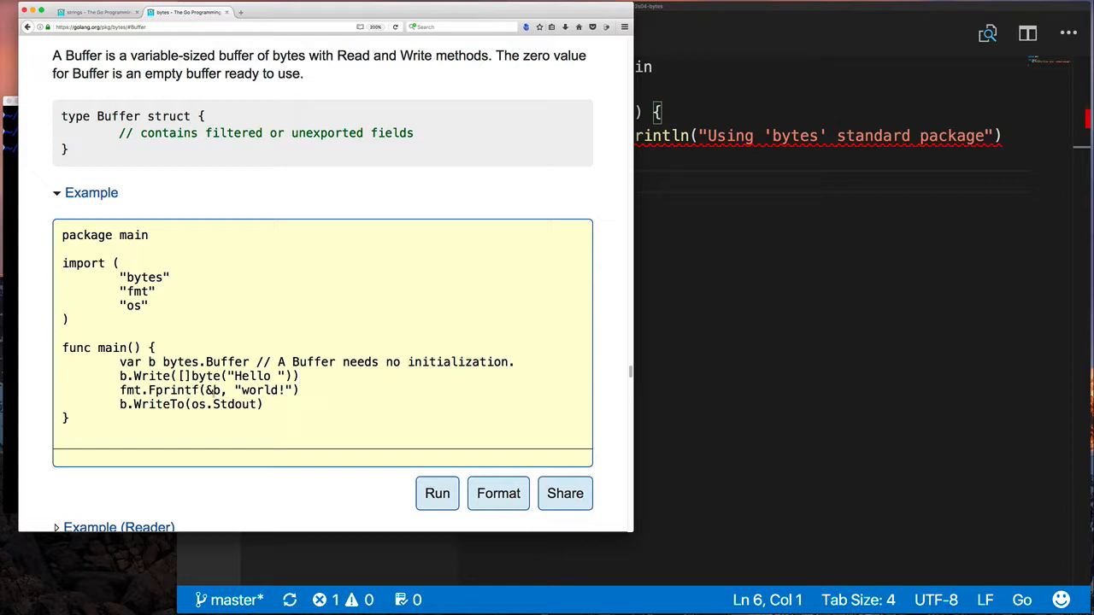
double_click(213, 389)
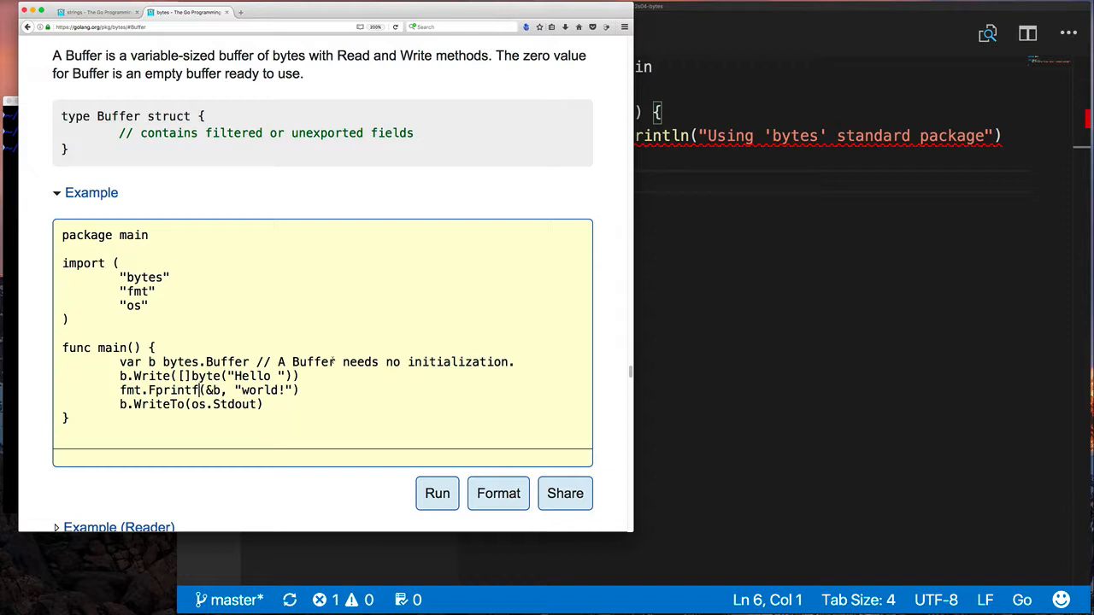
mouse_move(251, 119)
type("b.Write([]byte")
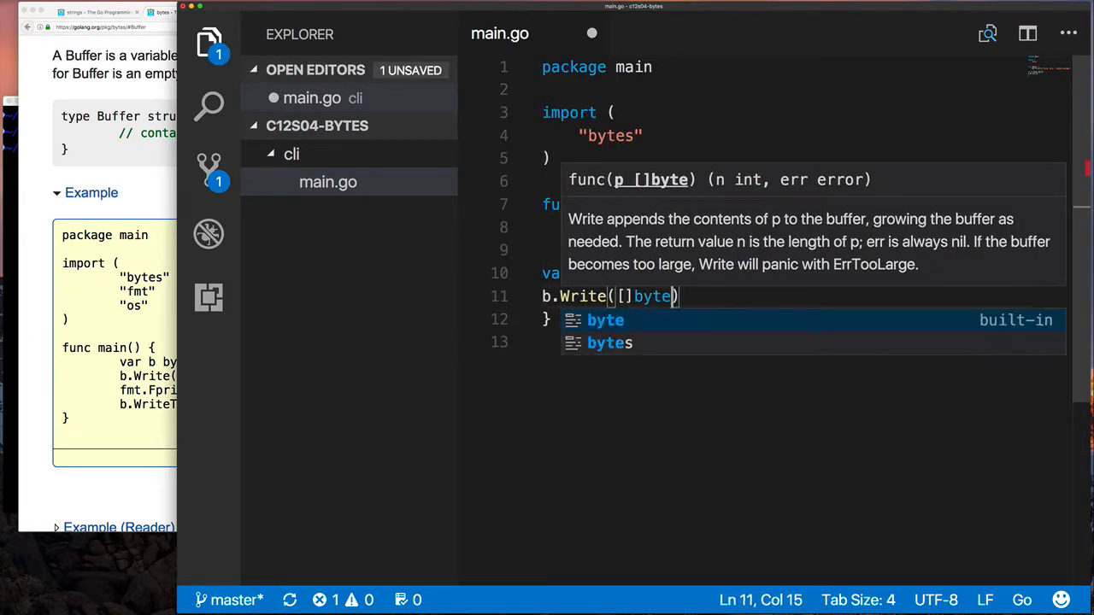
Write "Hello, World!" and an Fprintf "Holy smokes batman!" line into var b bytes.Buffer.
type("\"Hello, World!\\n\"")
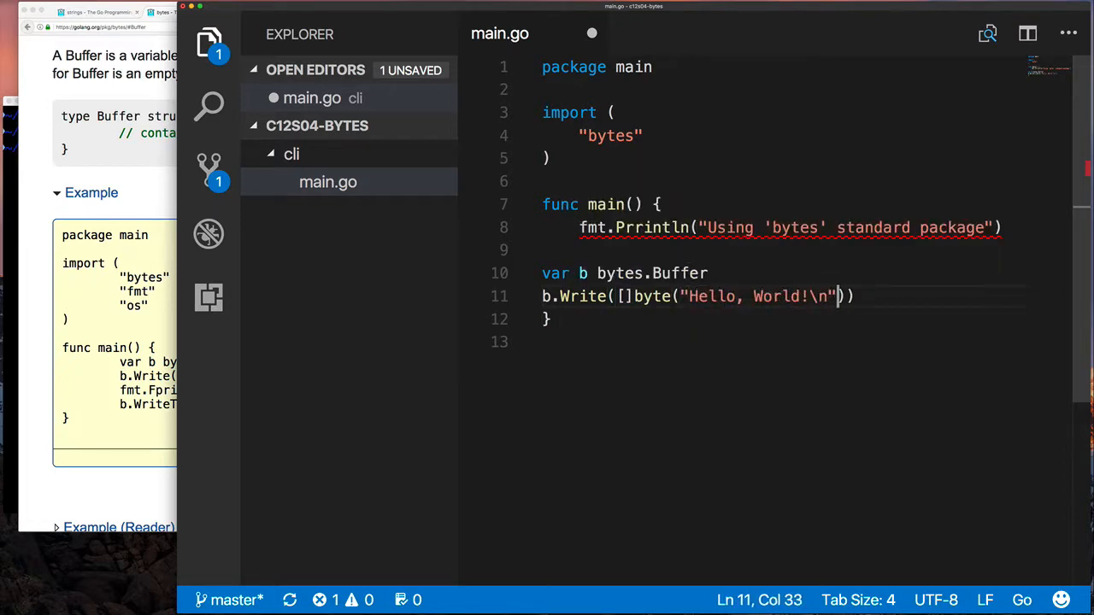
type("fmt.Printf(b, \"Holy")
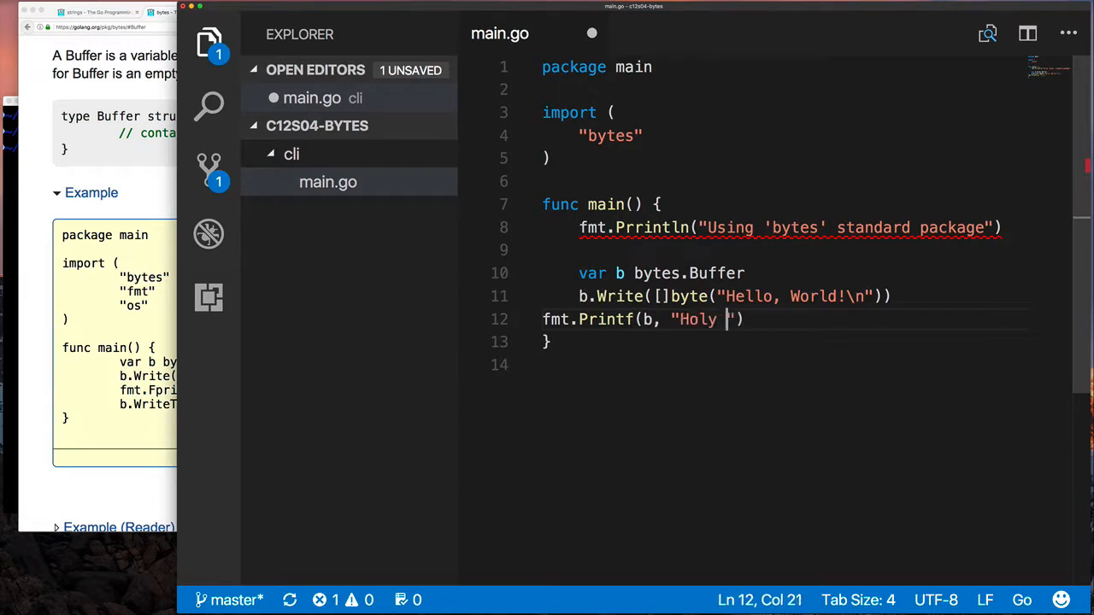
type("%s\\n\", \"smokes bat")
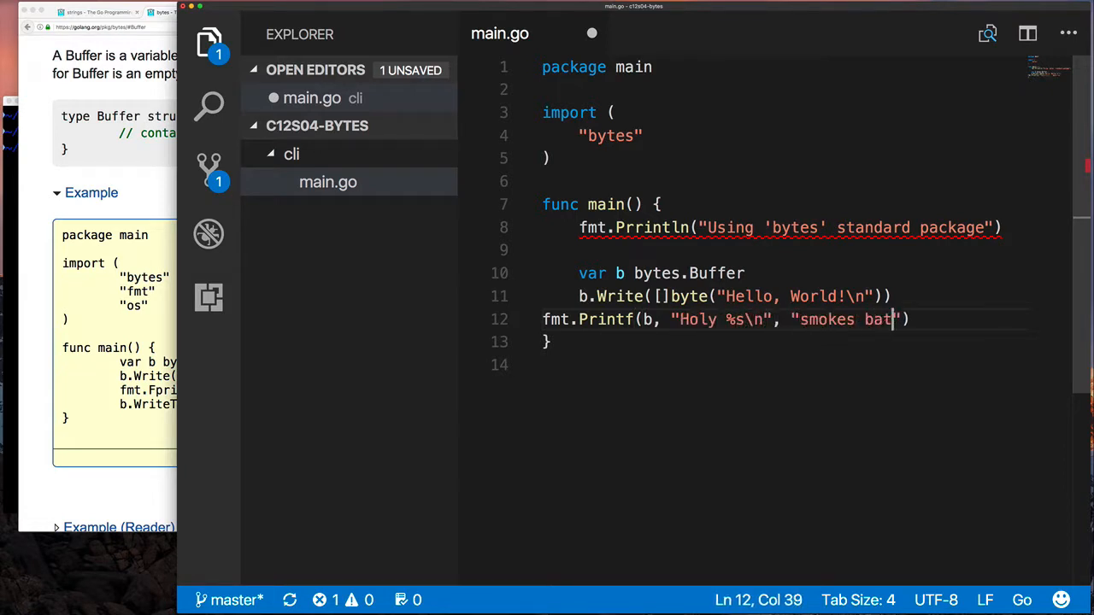
type("man!")
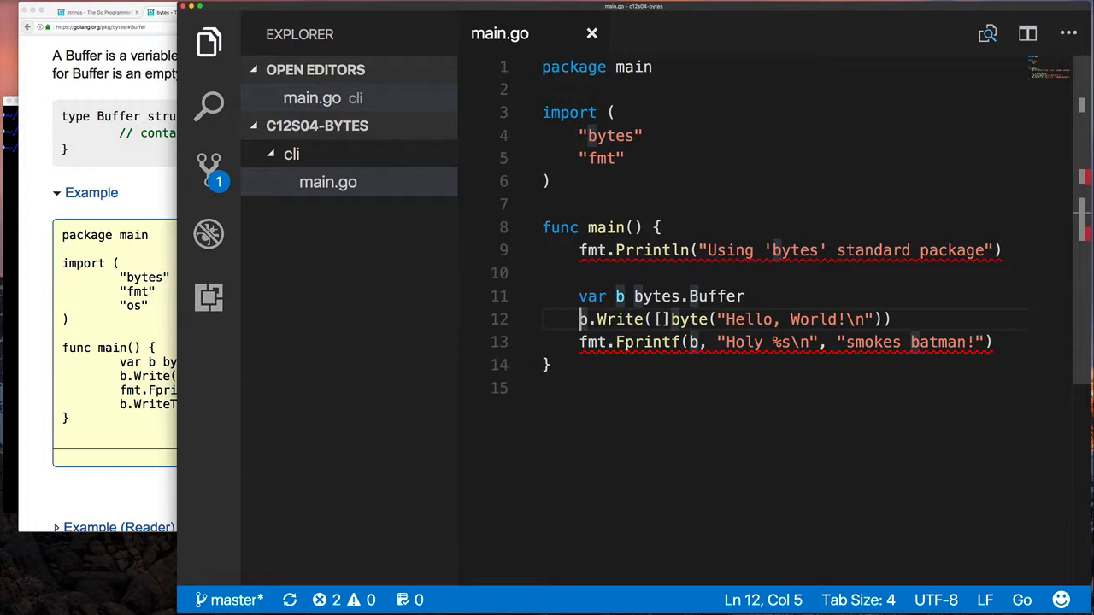
Pass the buffer as &b and add fmt.Println(b.String()) after the Fprintf call.
type("(&")
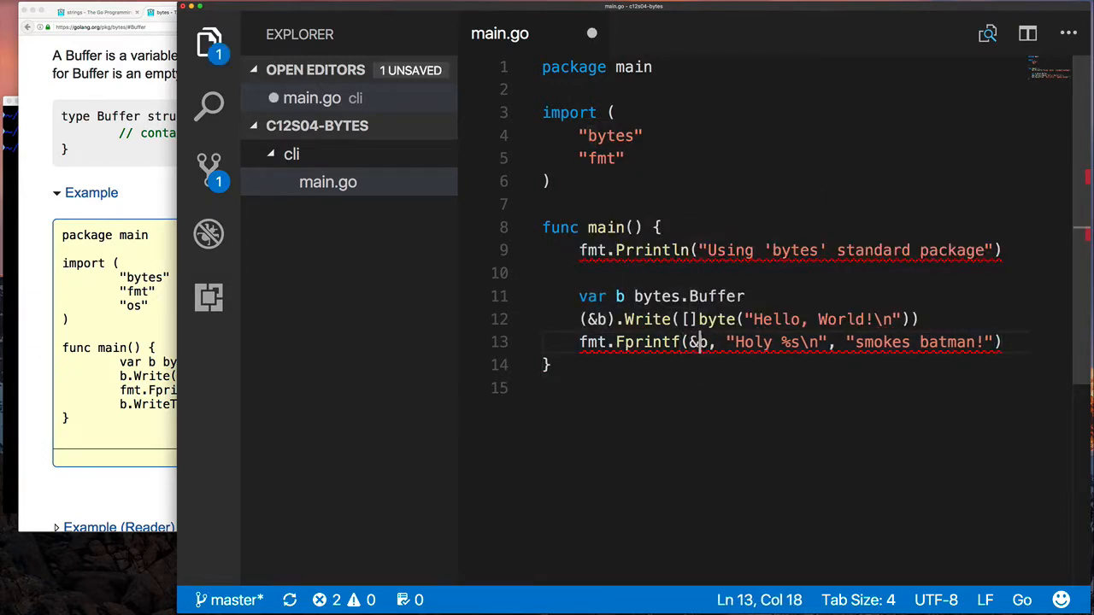
key("Return")
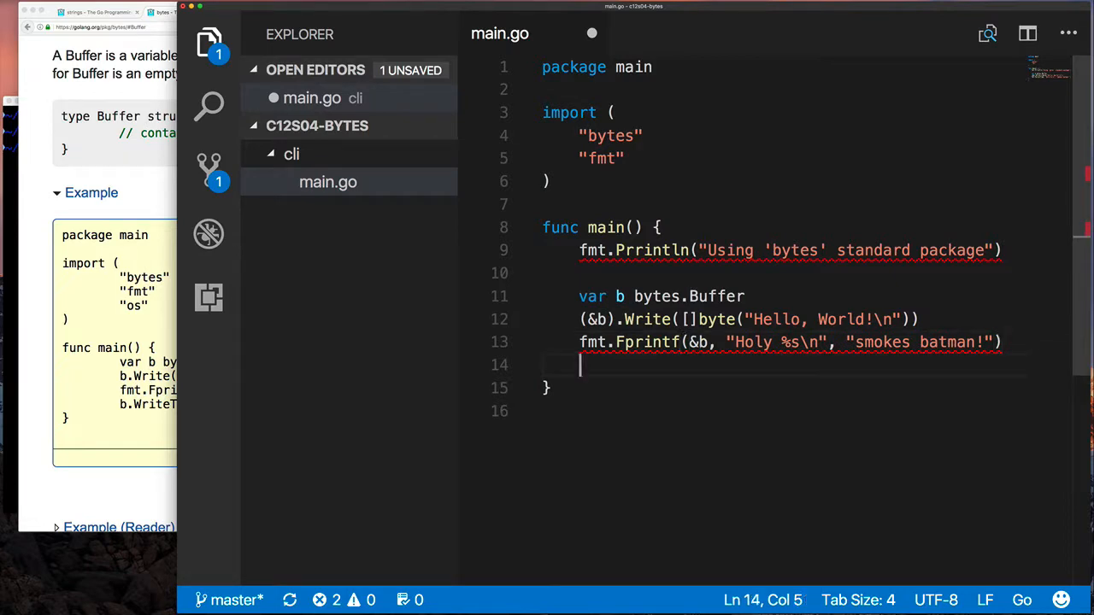
type("fmt.Println(")
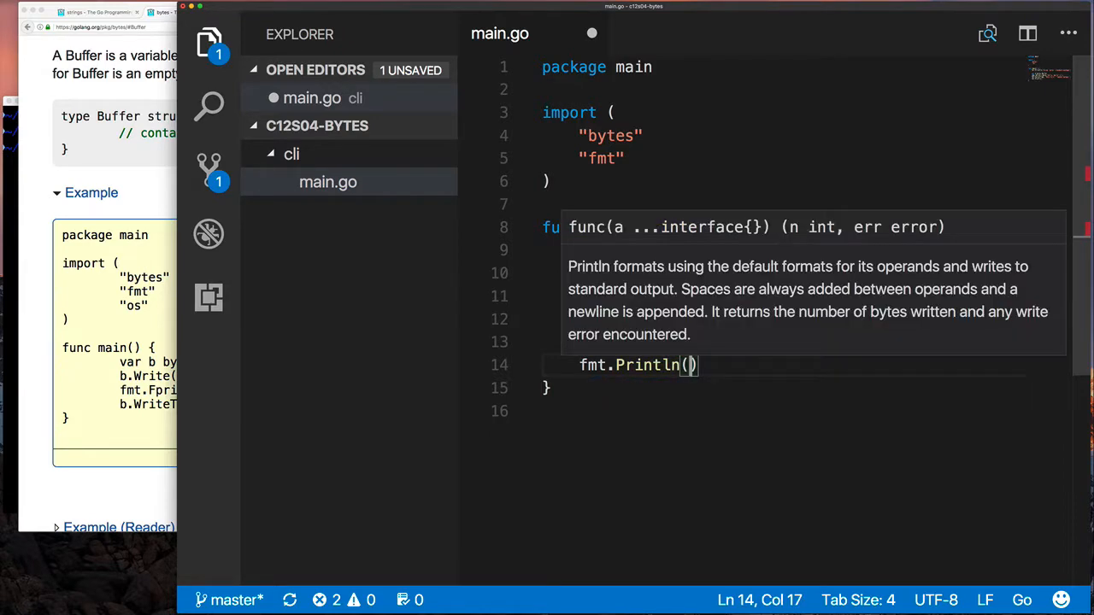
type("b.String(")
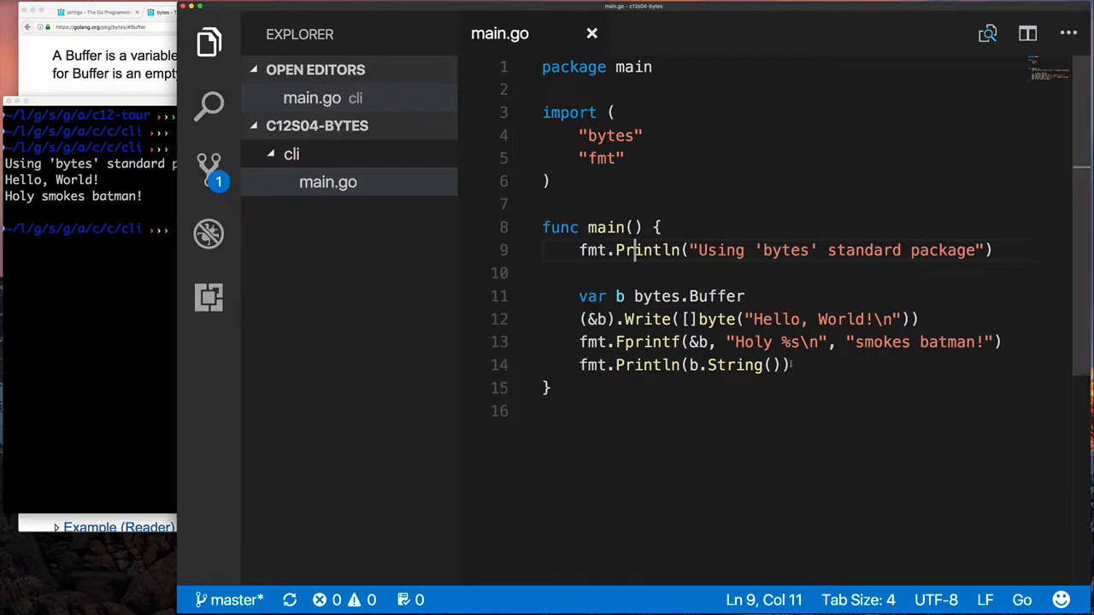
Add var input string, fmt.Fscanln(&b, &input) and fmt.Println(input) before the closing brace.
type("v")
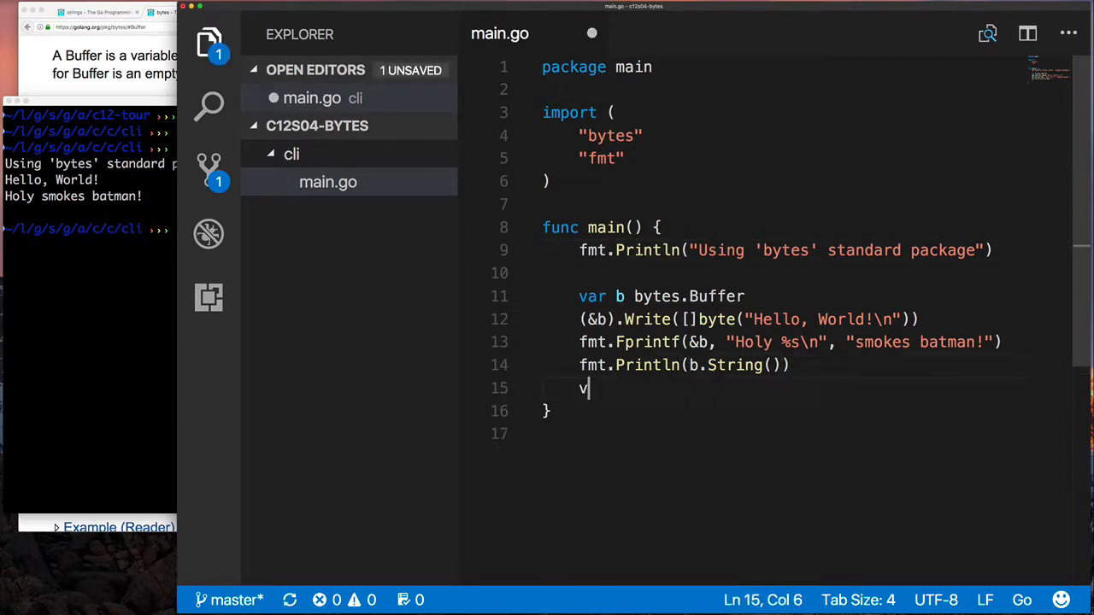
type("fmt.Scan")
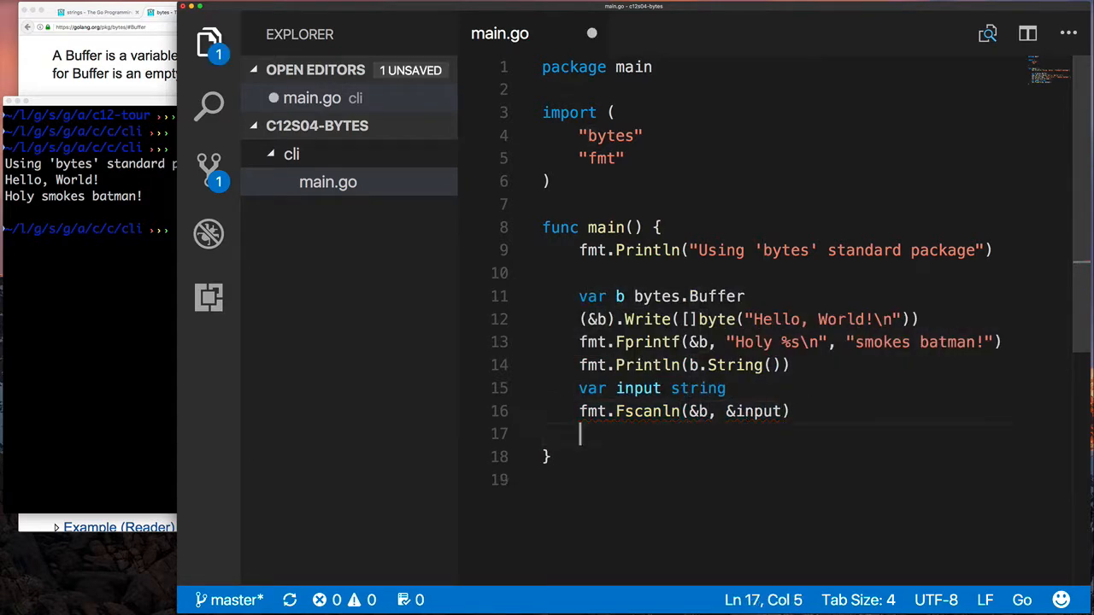
type("fmt.Println(input)")
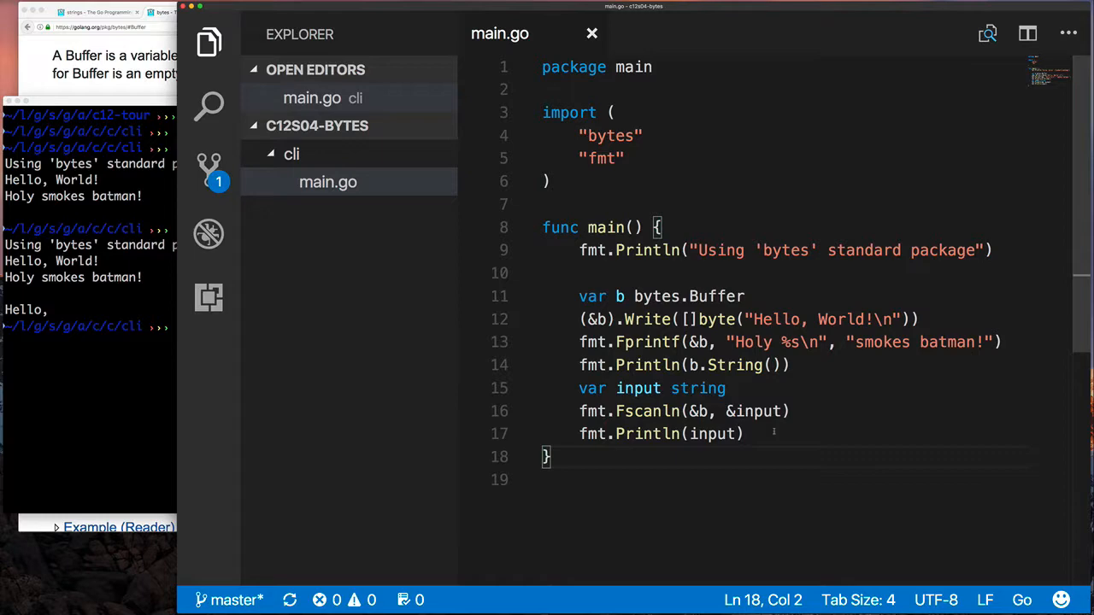
Replace the scan lines with os.Open("main.go"), defer f.Close(), b.ReadFrom(f) and a "Read %-4d bytes" Printf.
left_click_drag(743, 434, 578, 388)
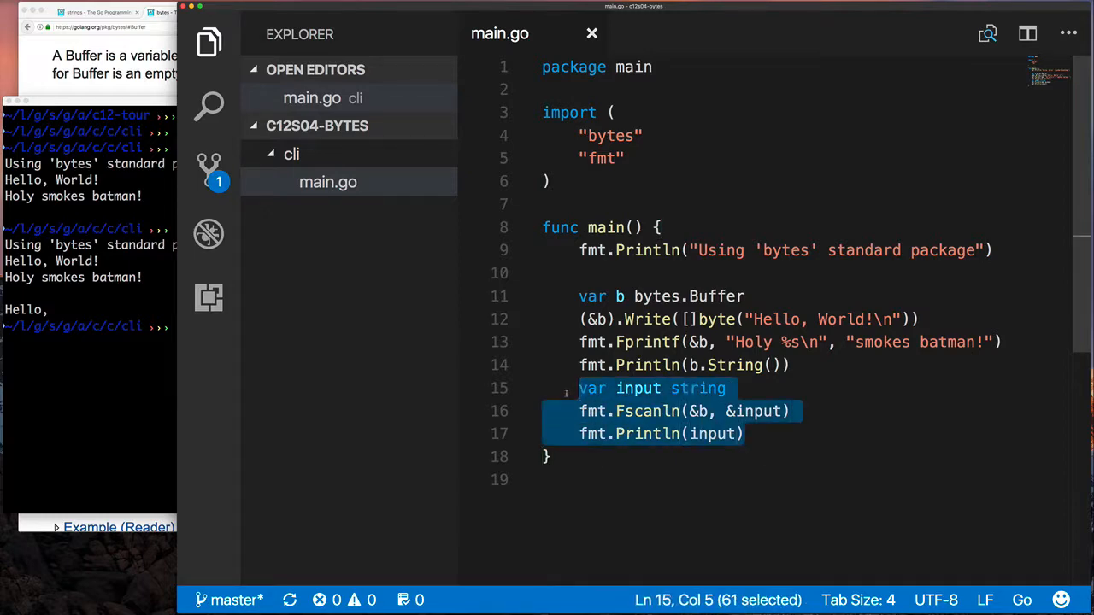
type("f, err:= os.Open(\"main.go")
type("log.Fatalln(err")
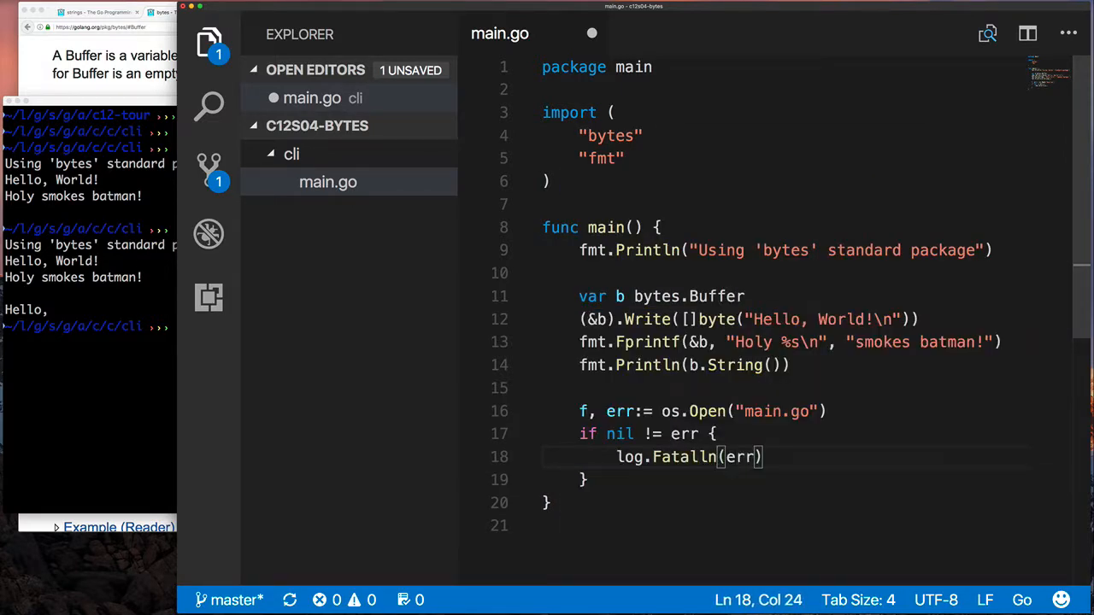
type("defer f.Cl")
type("fmt.Printf(\"")
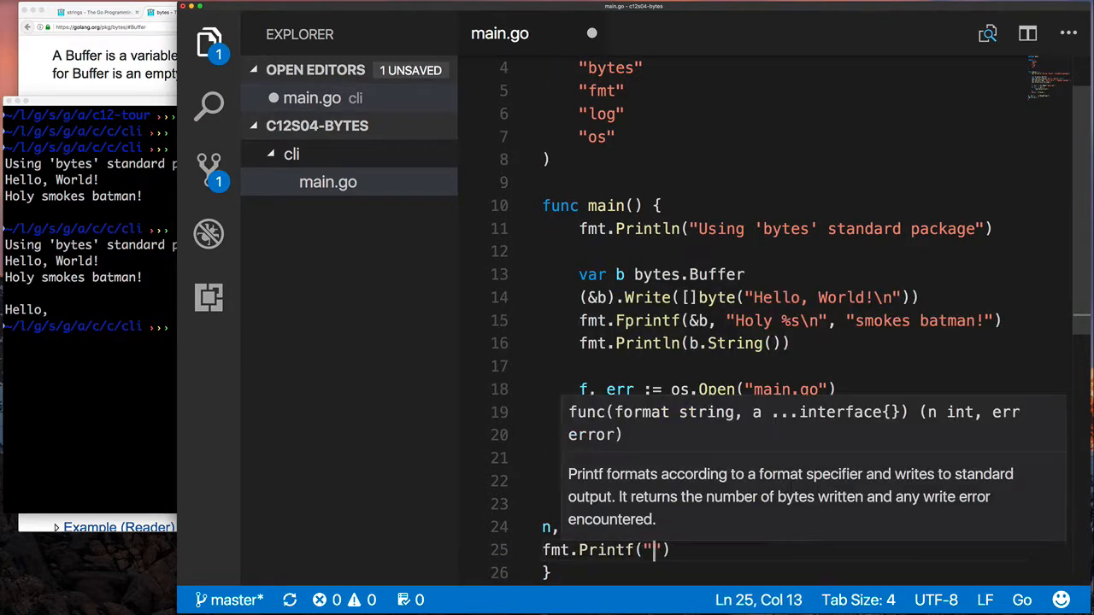
type("Read %-4d bytes")
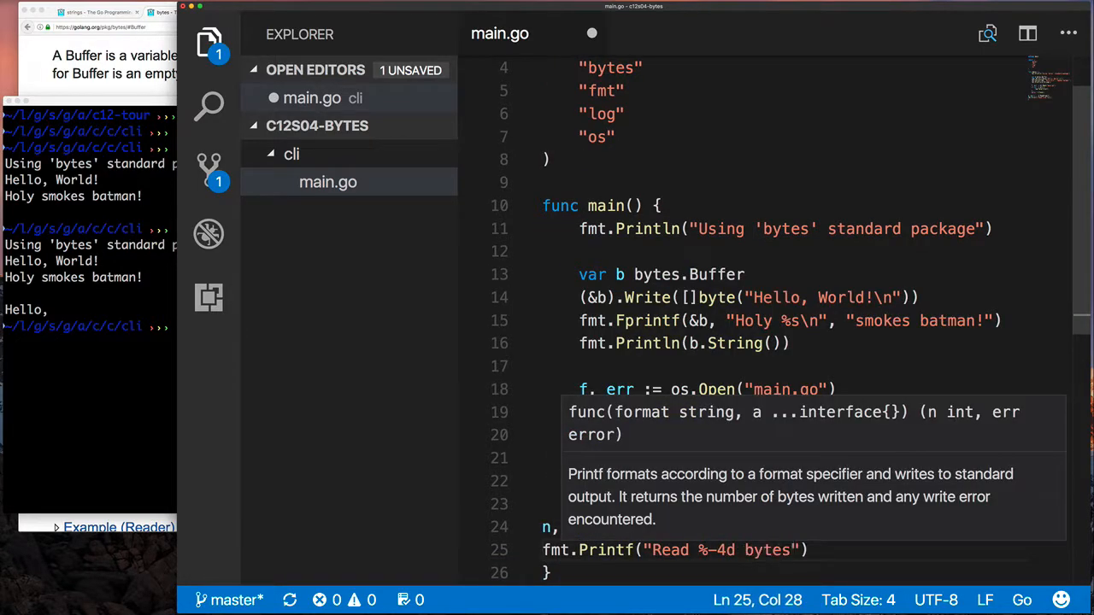
type("\\n\", n")
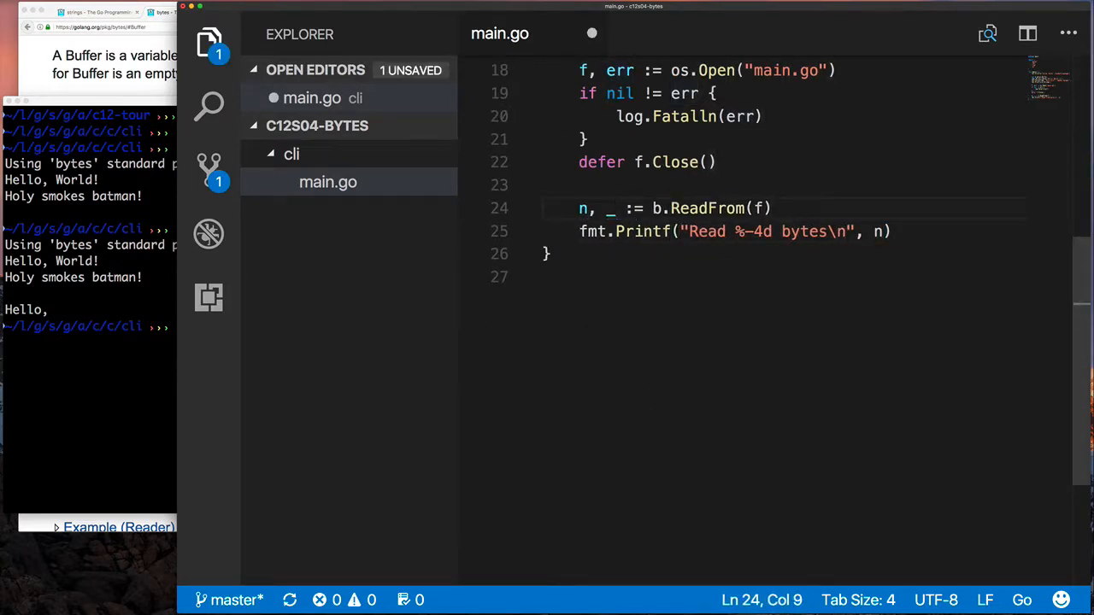
type("fmt.Printf(\"%s\\n\", b")
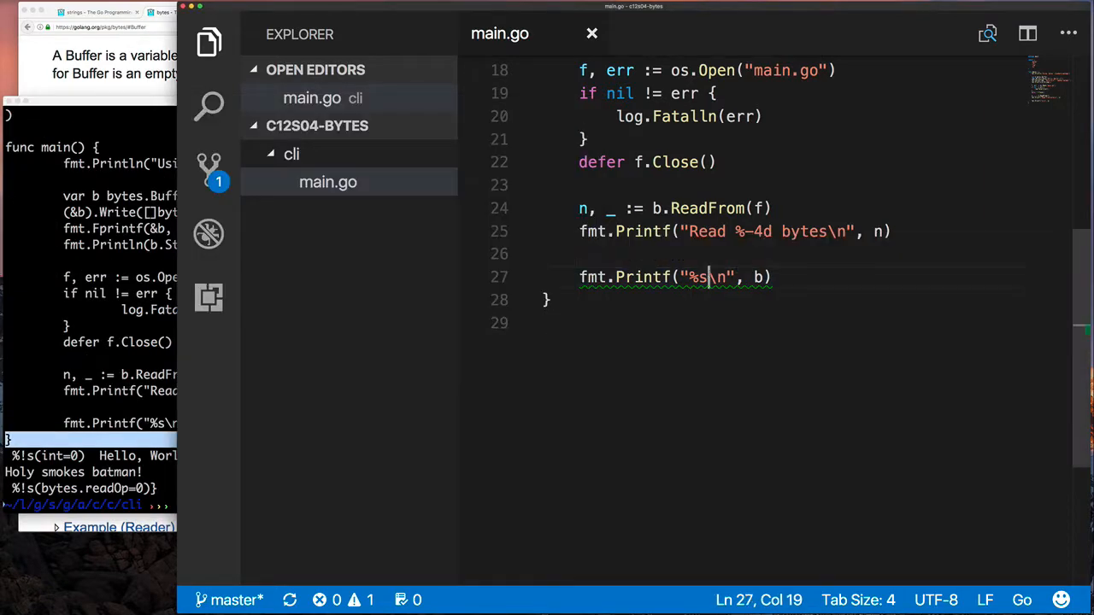
Split b.Bytes() on "\n" and loop printing each line with "%-4d %s\n", n+1.
type(".String()")
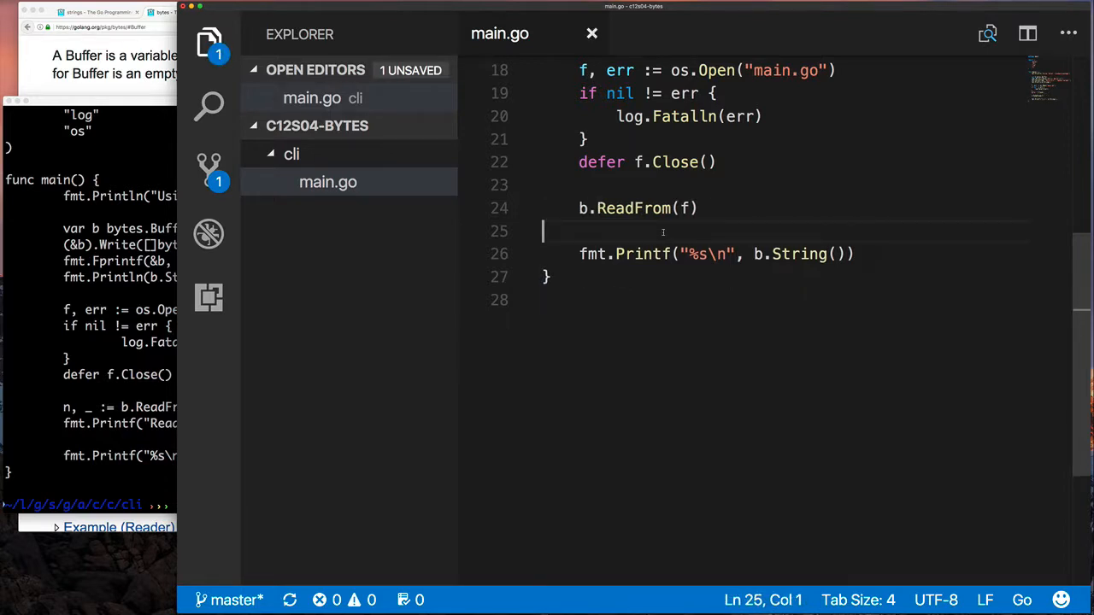
type("bytes.Split(b, []byte(\"\"")
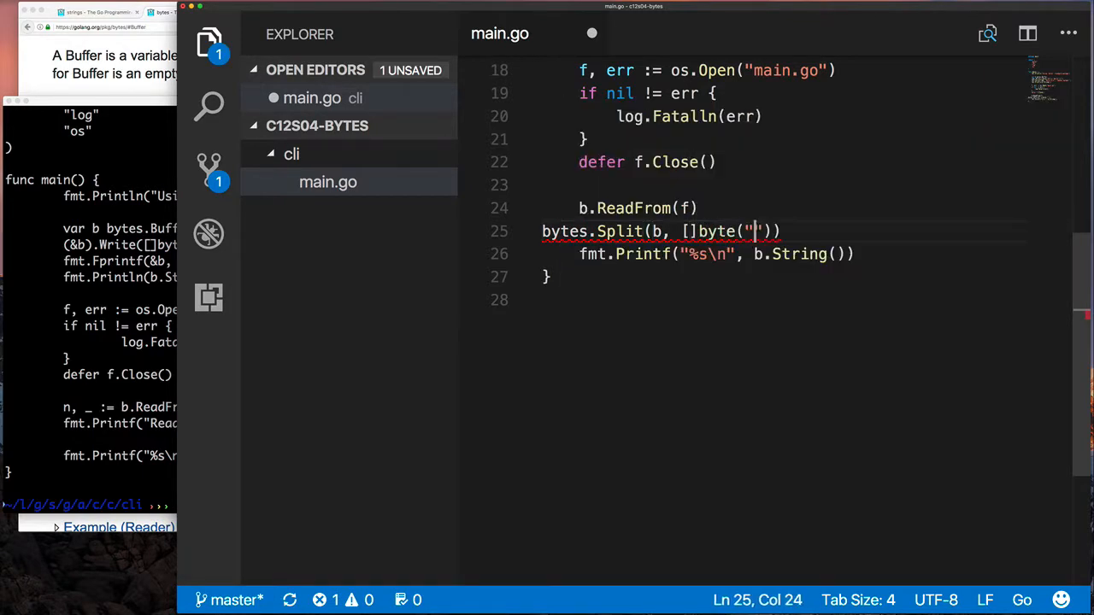
type("\\n")
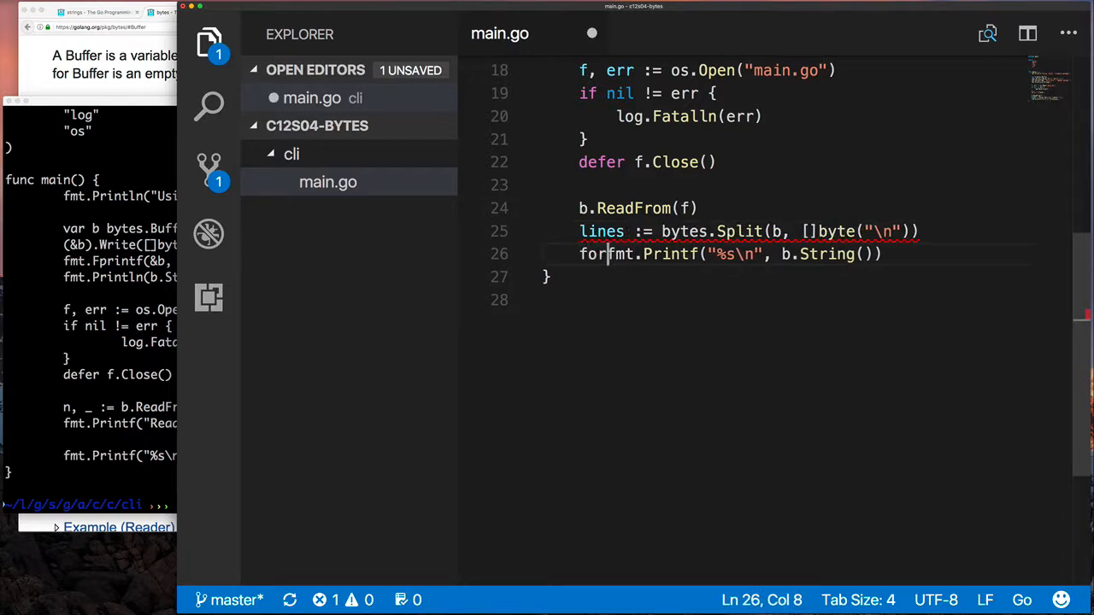
type("n, l := range lines {")
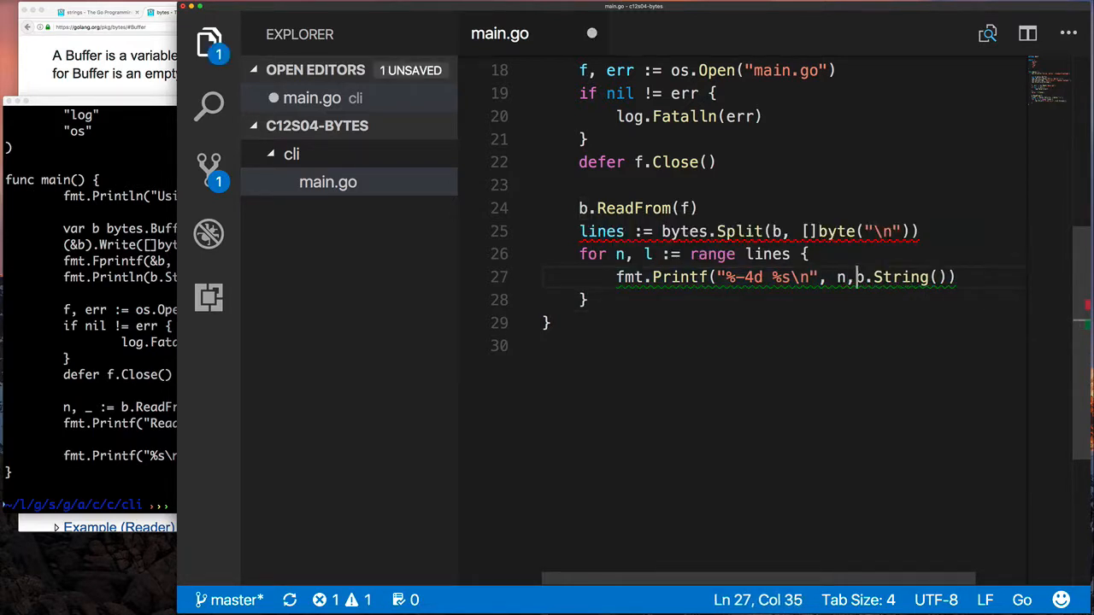
type("string(")
left_click(749, 231)
type(".Bytes(")
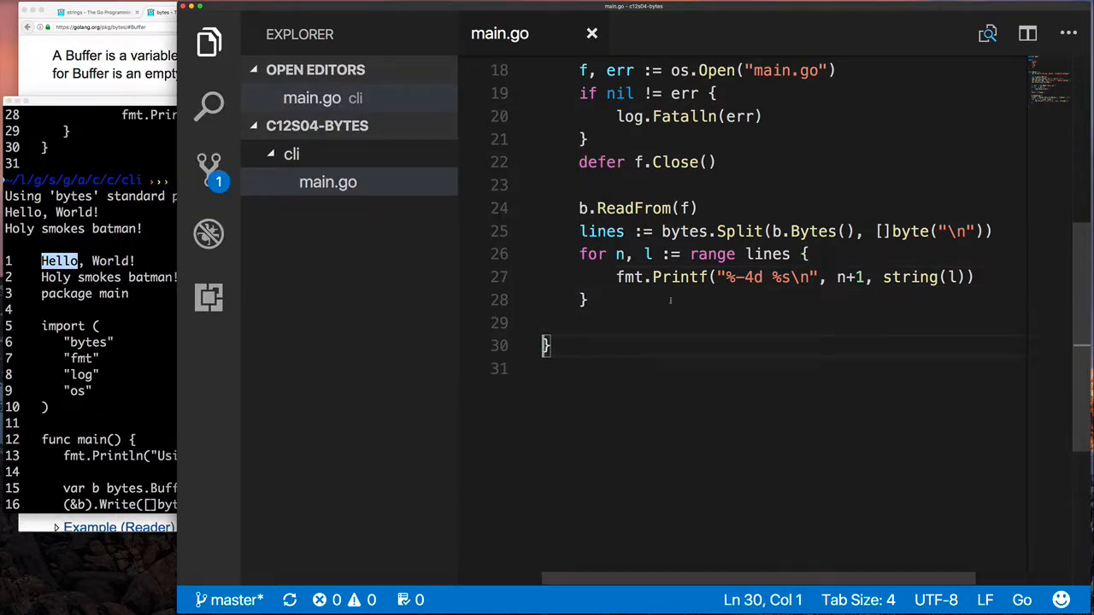
Insert an empty line after the closing brace of the line-numbering loop.
left_click(583, 300)
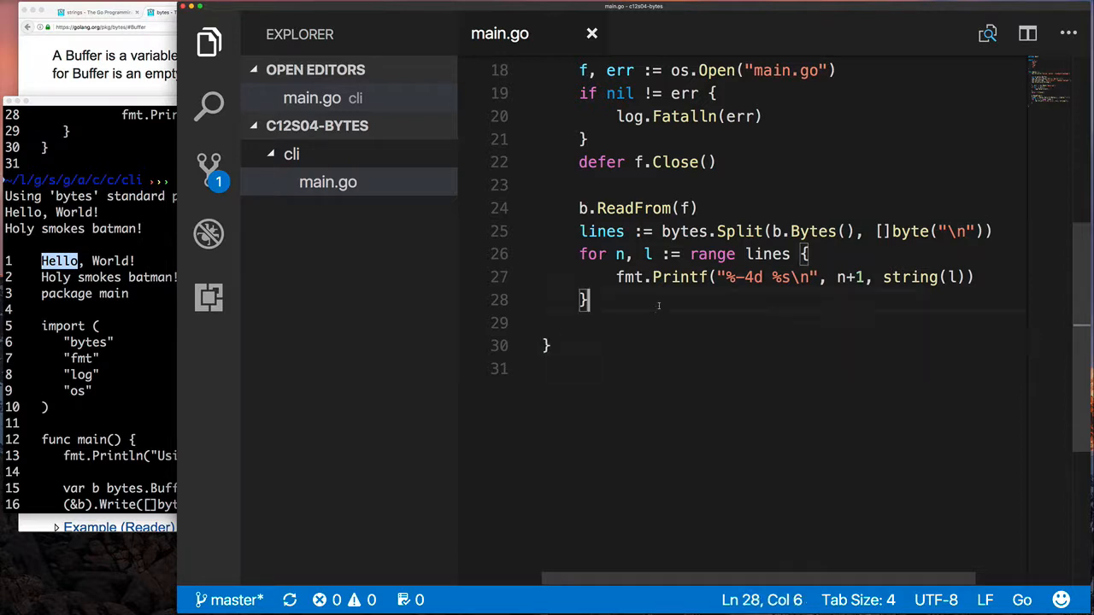
key("Return")
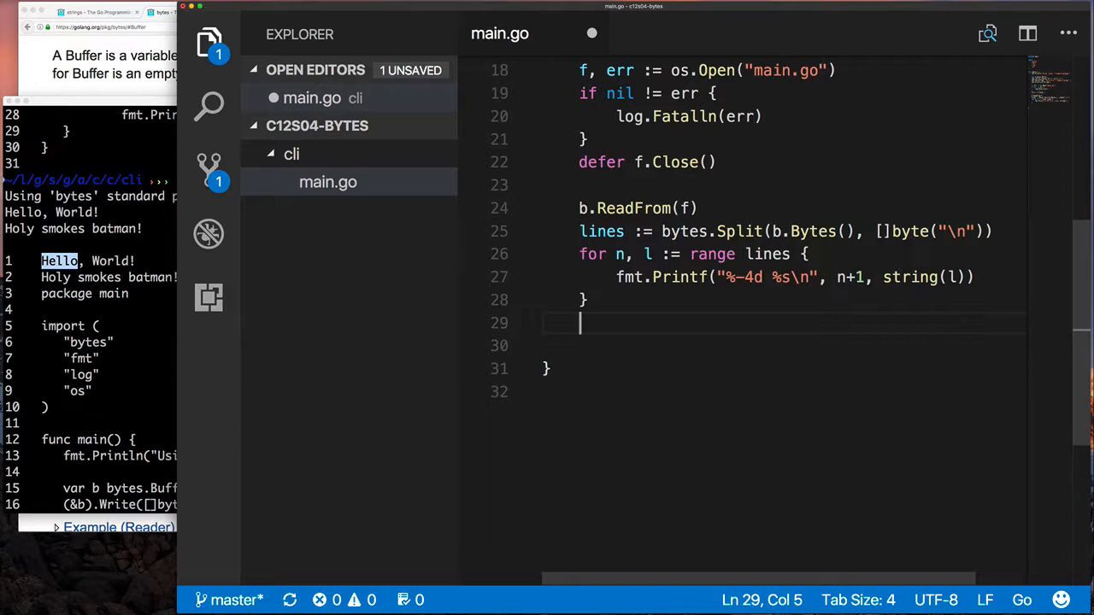
Add fmt.Fprintln(&b, "This is the end!!!") on the new line after the loop.
type("fmt.")
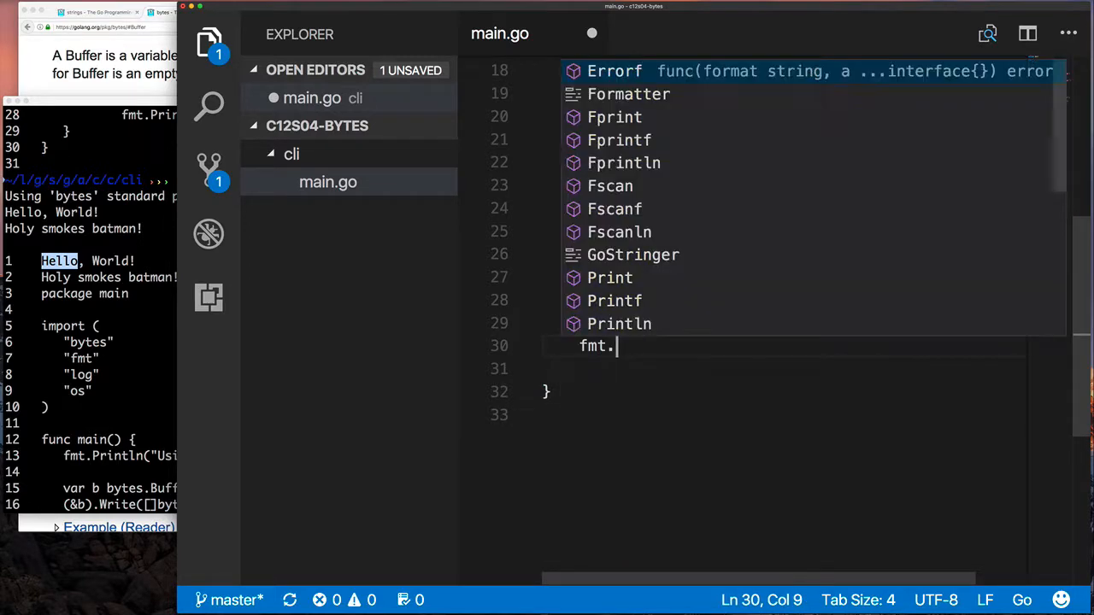
type("Fprintln(")
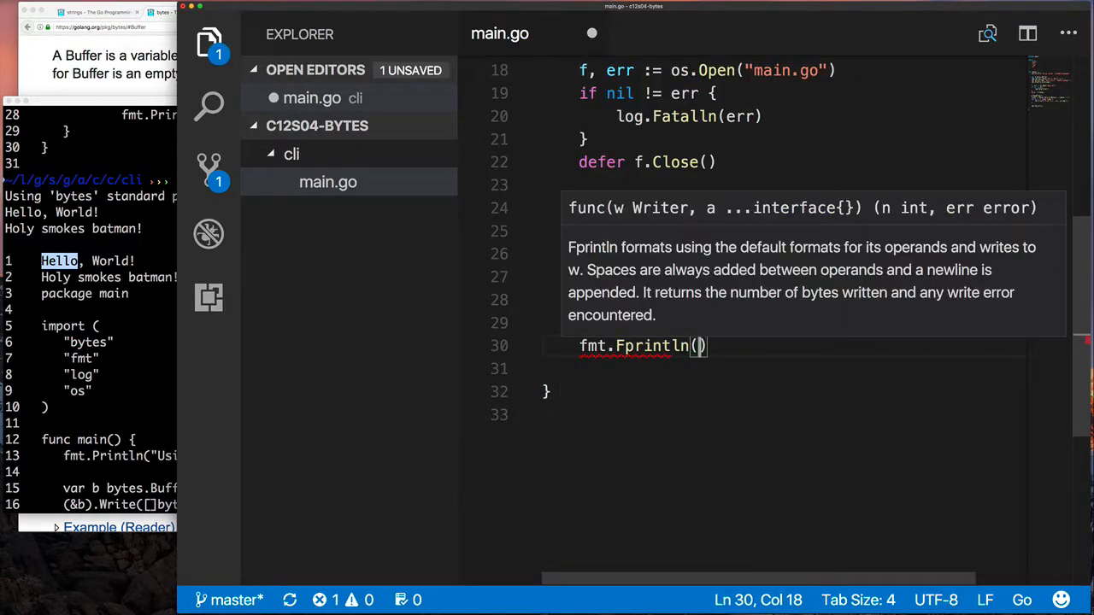
type("&b")
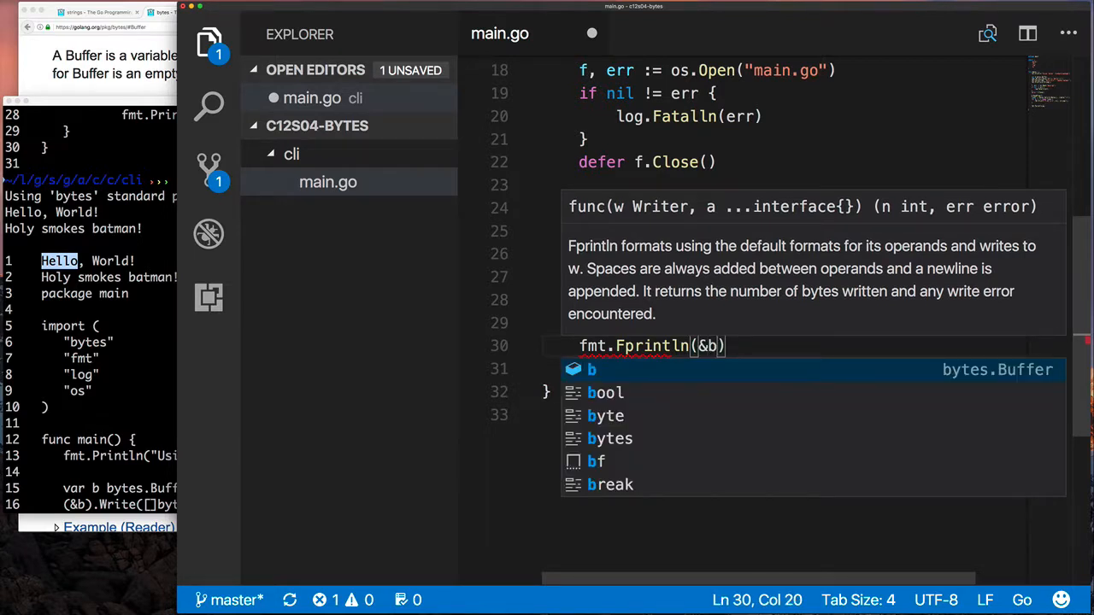
type(", \"This\"")
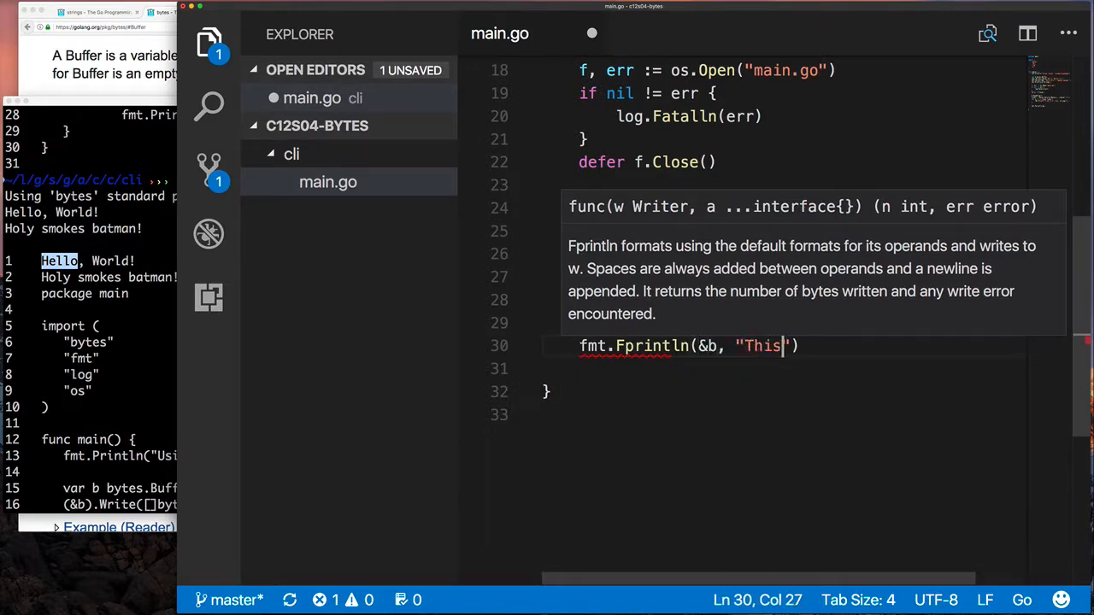
type("is the end!!!")
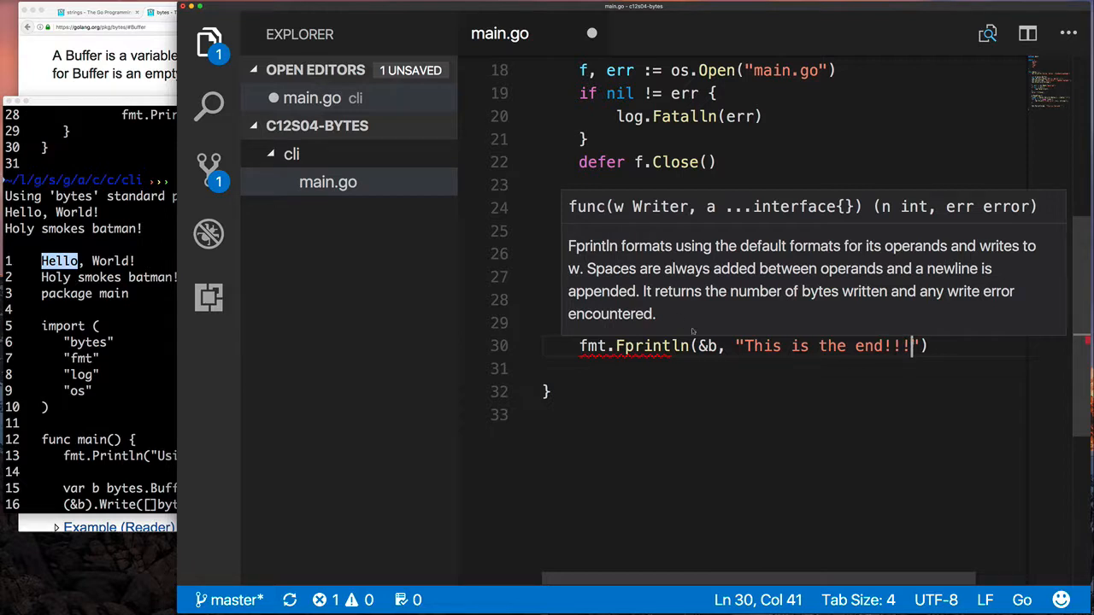